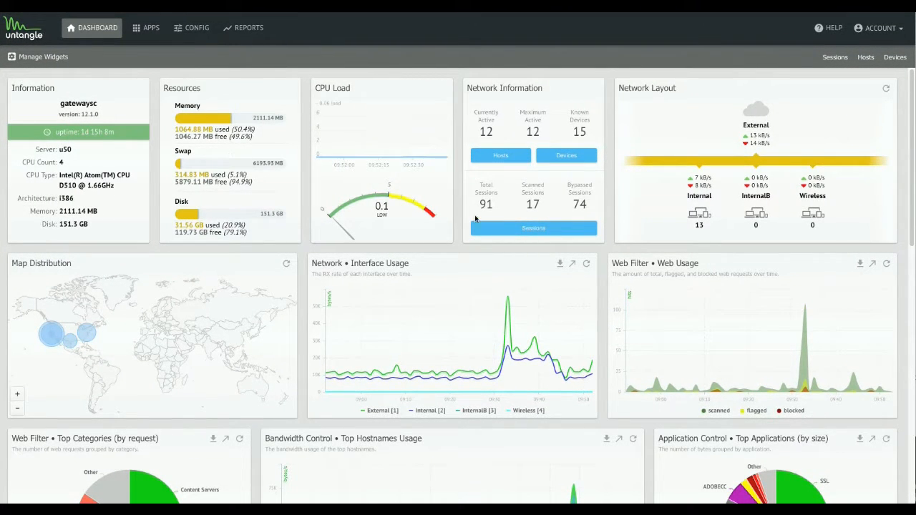
mouse_move(506, 29)
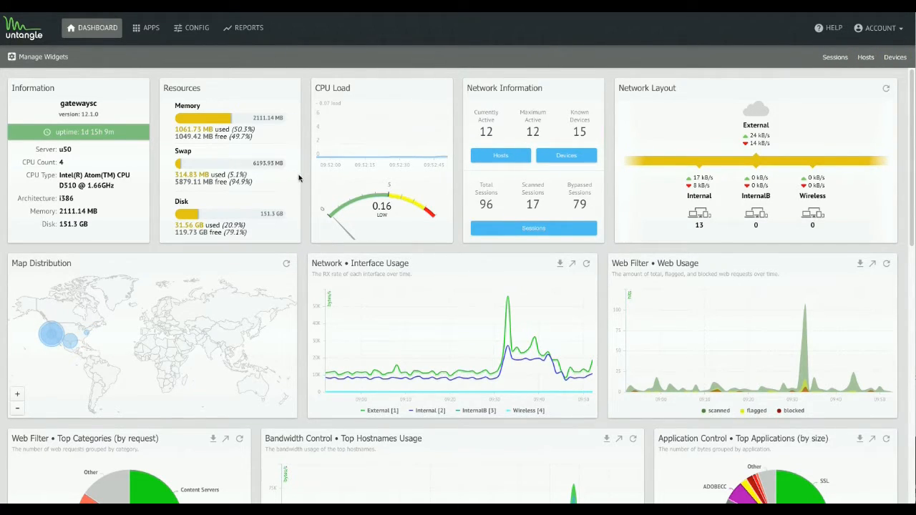
mouse_move(221, 302)
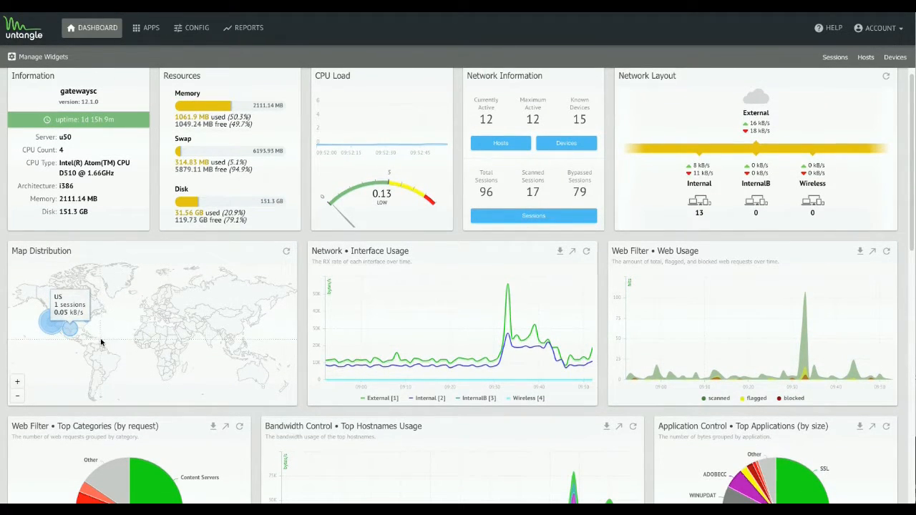
Zoom the session map, then open the Firewall app's settings from the apps rack.
left_click(17, 381)
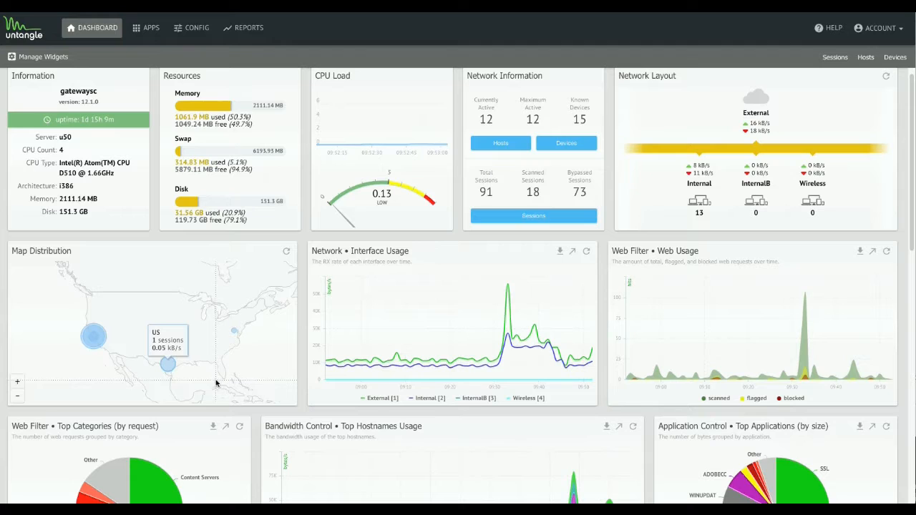
mouse_move(95, 341)
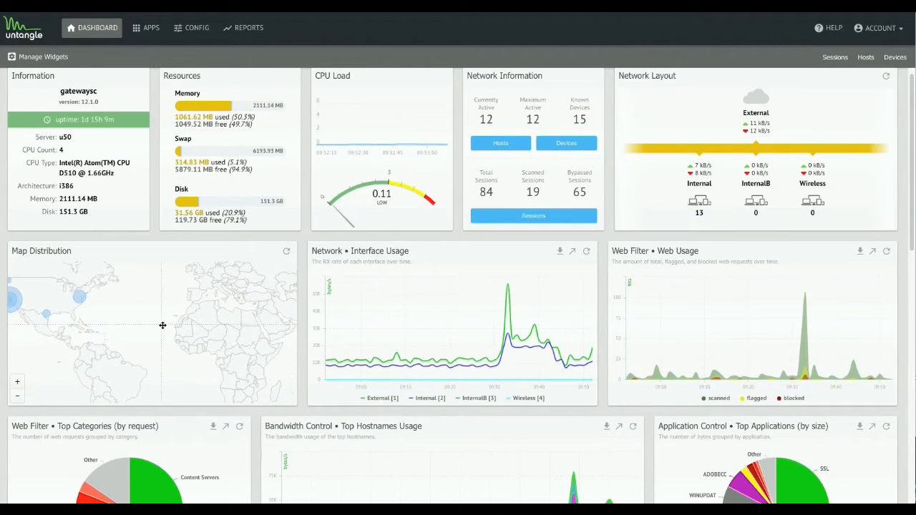
mouse_move(302, 239)
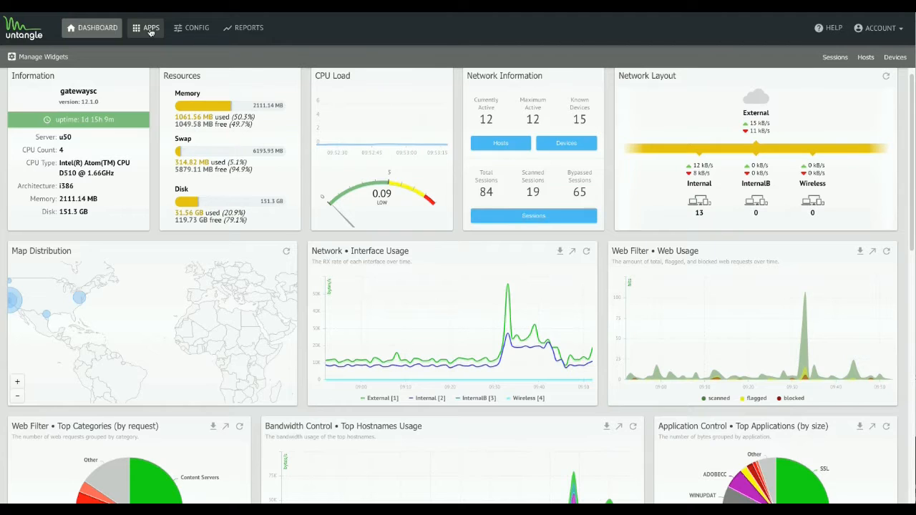
left_click(151, 28)
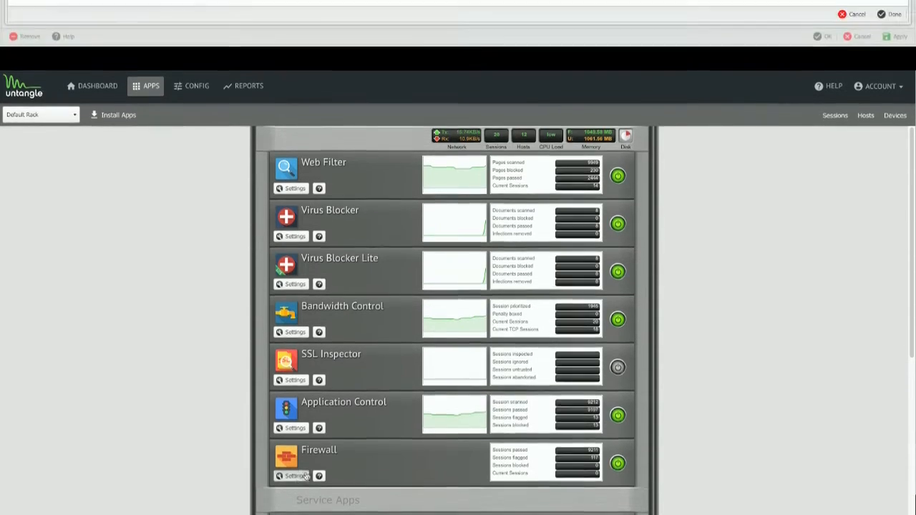
left_click(292, 475)
type("B")
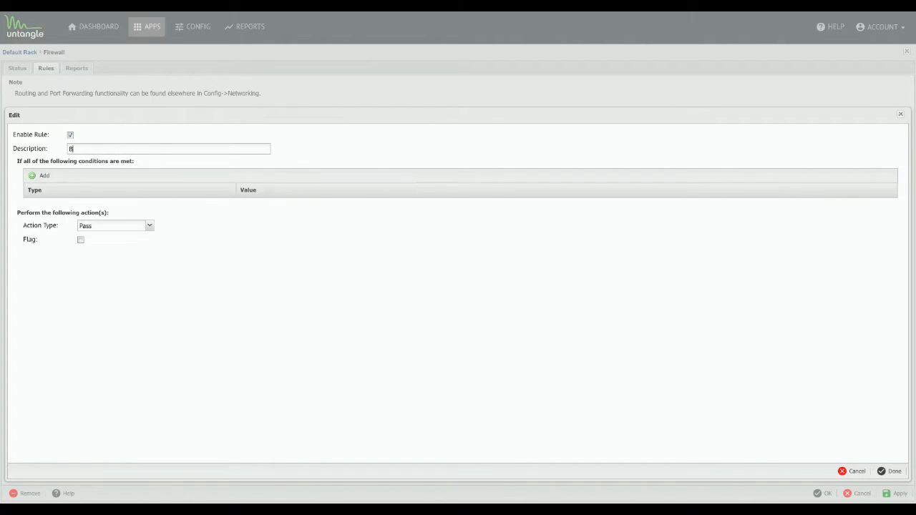
Enter the description 'Block Chinese Servers' and add a first condition row.
type("lock Chinese")
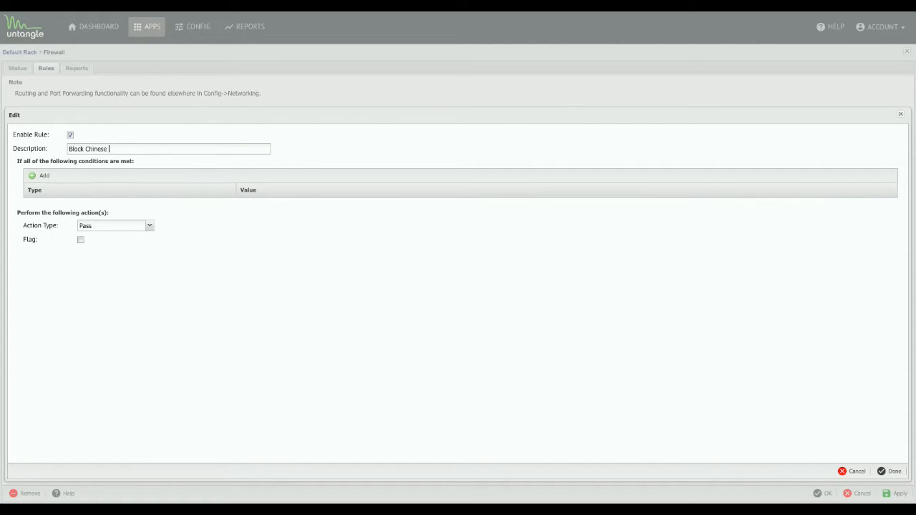
type("Servers")
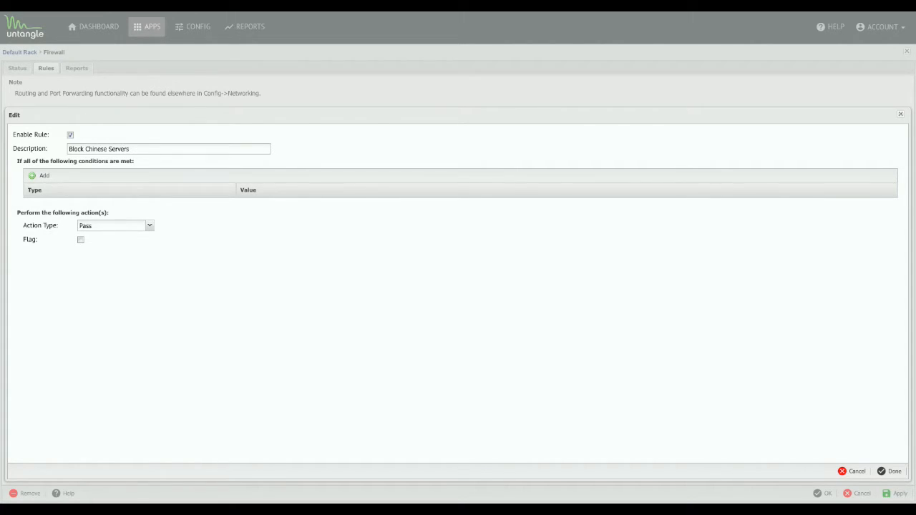
left_click(35, 177)
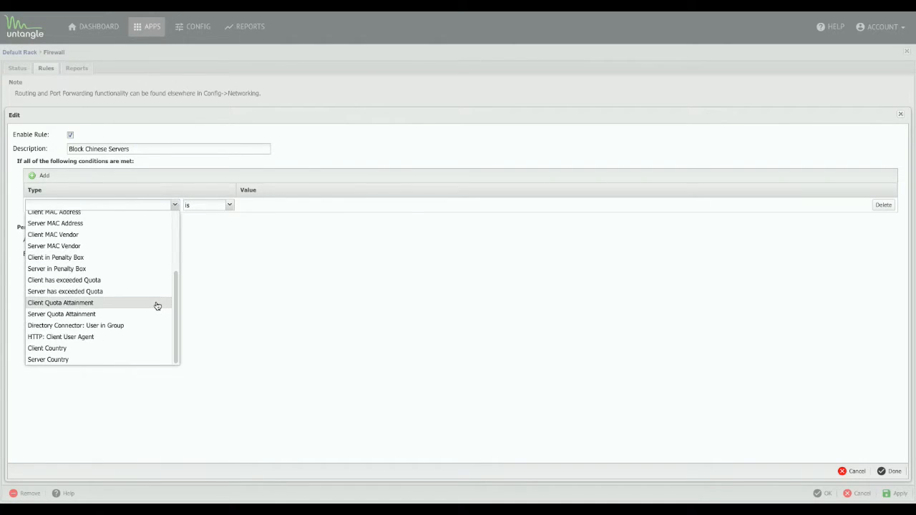
mouse_move(113, 359)
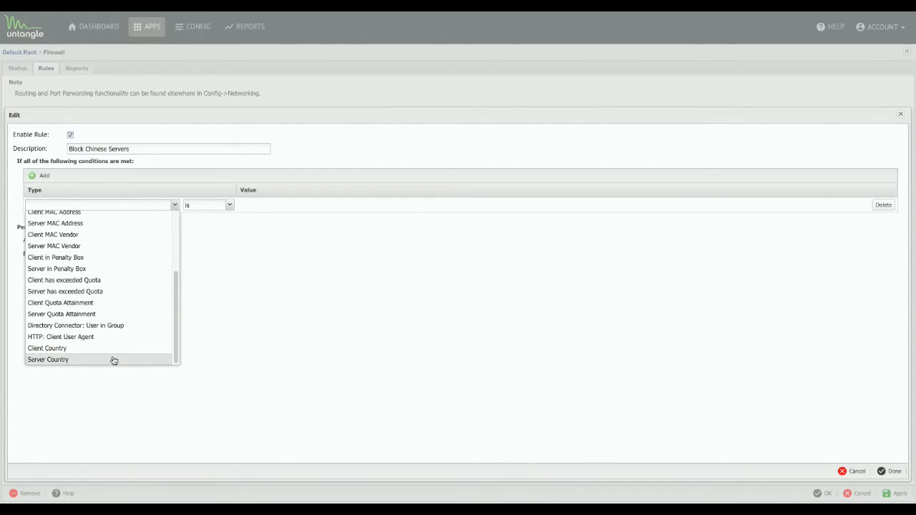
Set the condition to Server Country with CN China as its value.
left_click(48, 359)
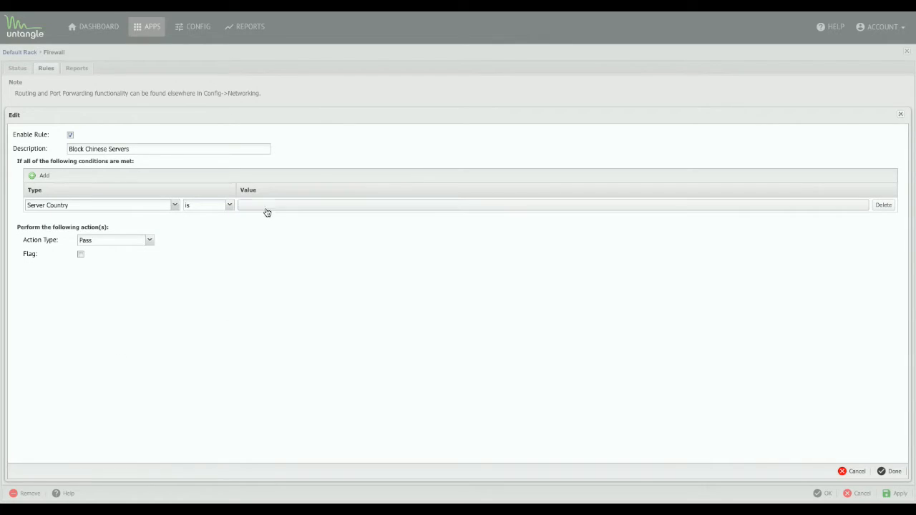
left_click(268, 212)
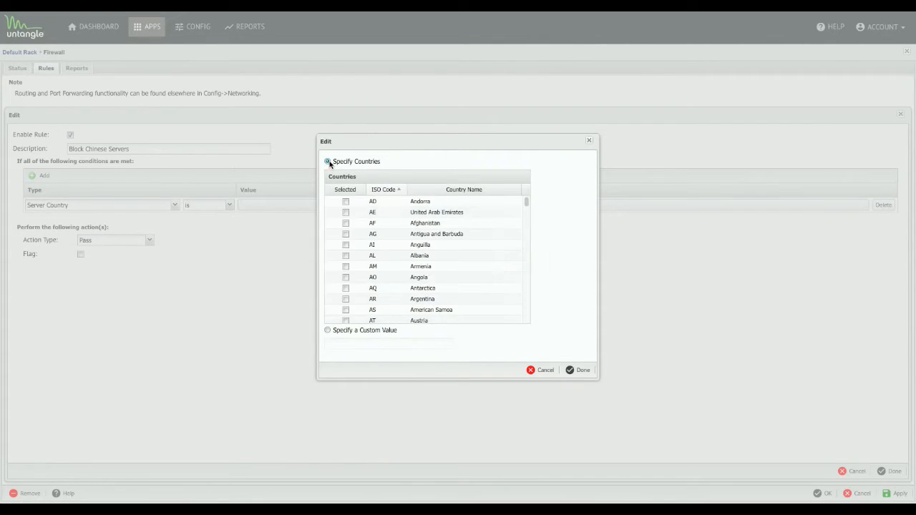
scroll("down", 3)
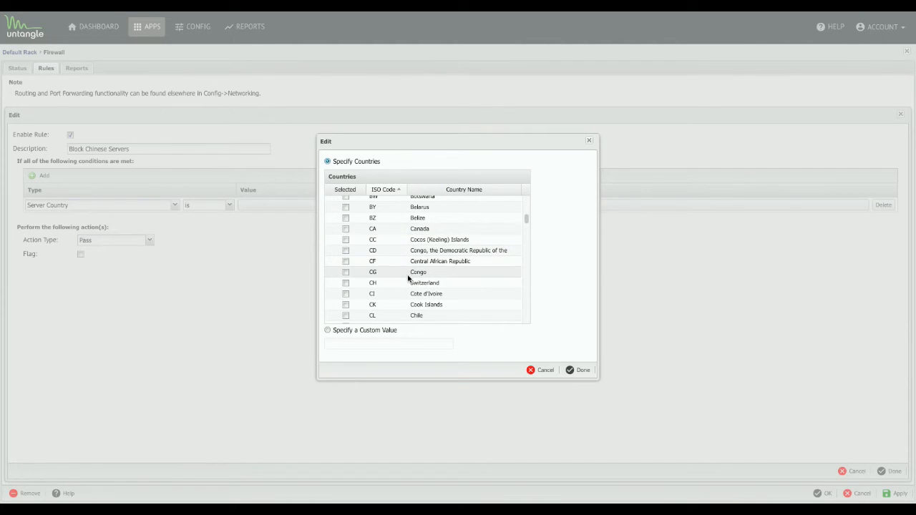
mouse_move(406, 256)
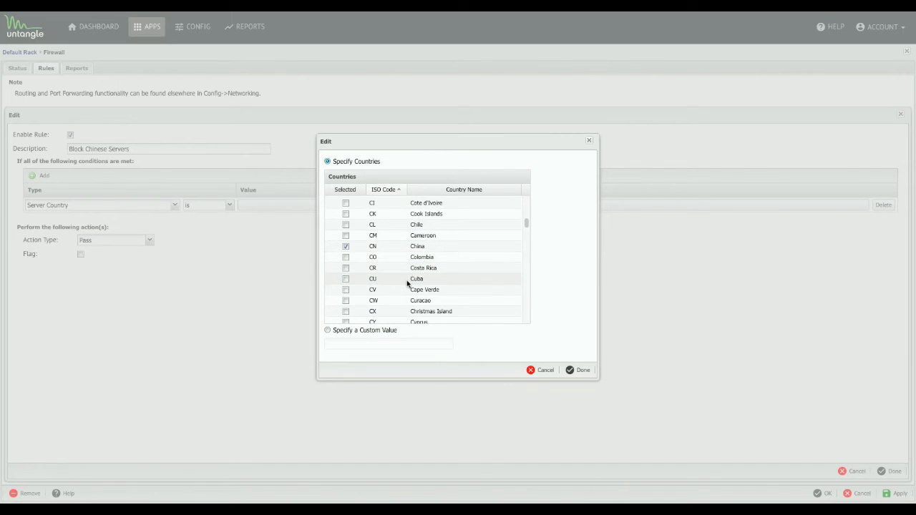
left_click(345, 246)
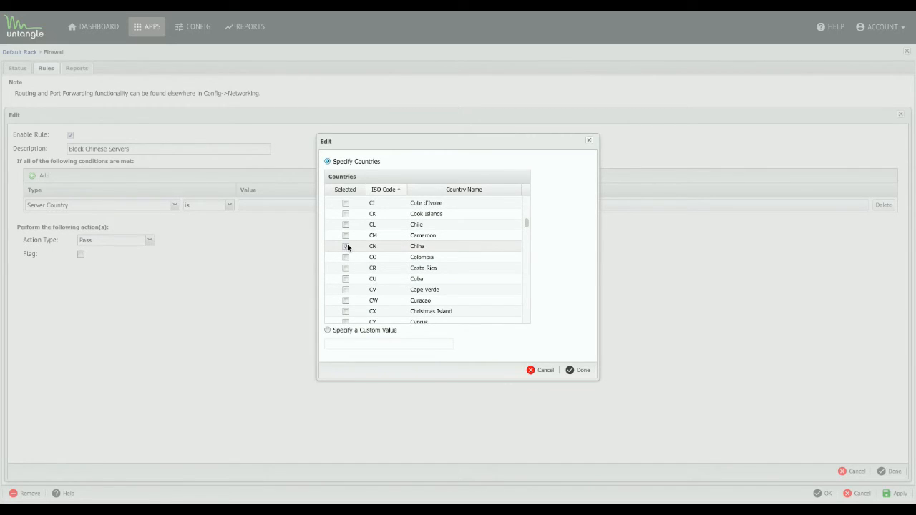
left_click(346, 246)
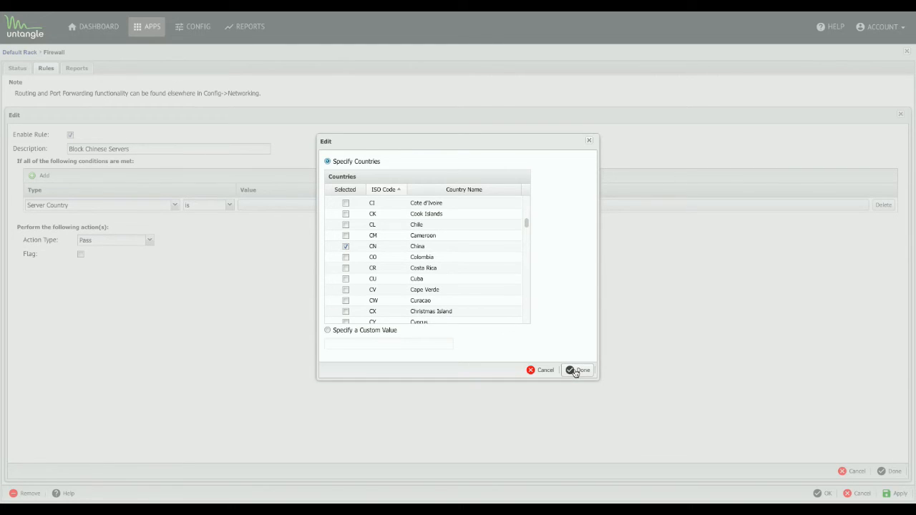
left_click(578, 370)
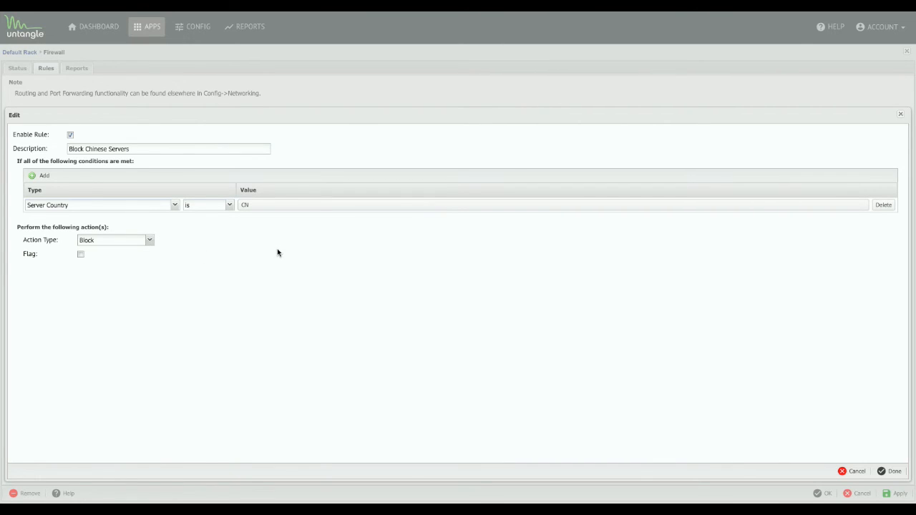
mouse_move(742, 383)
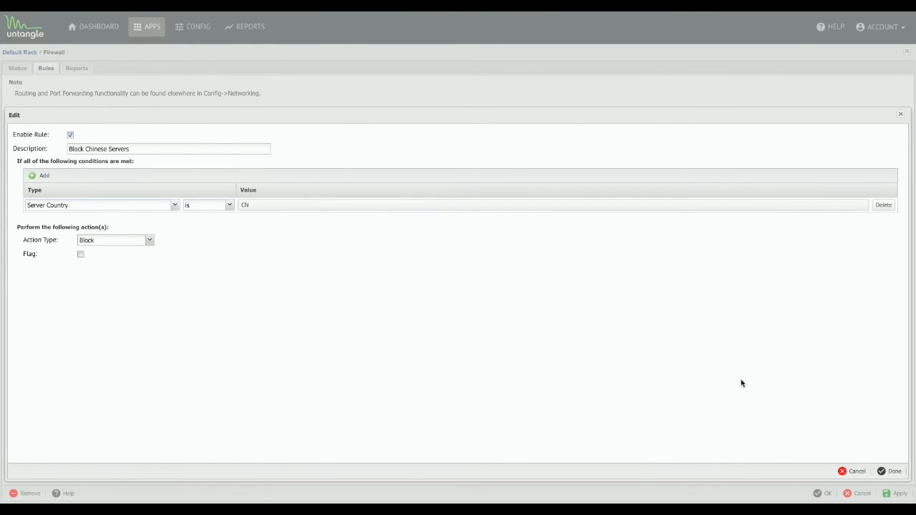